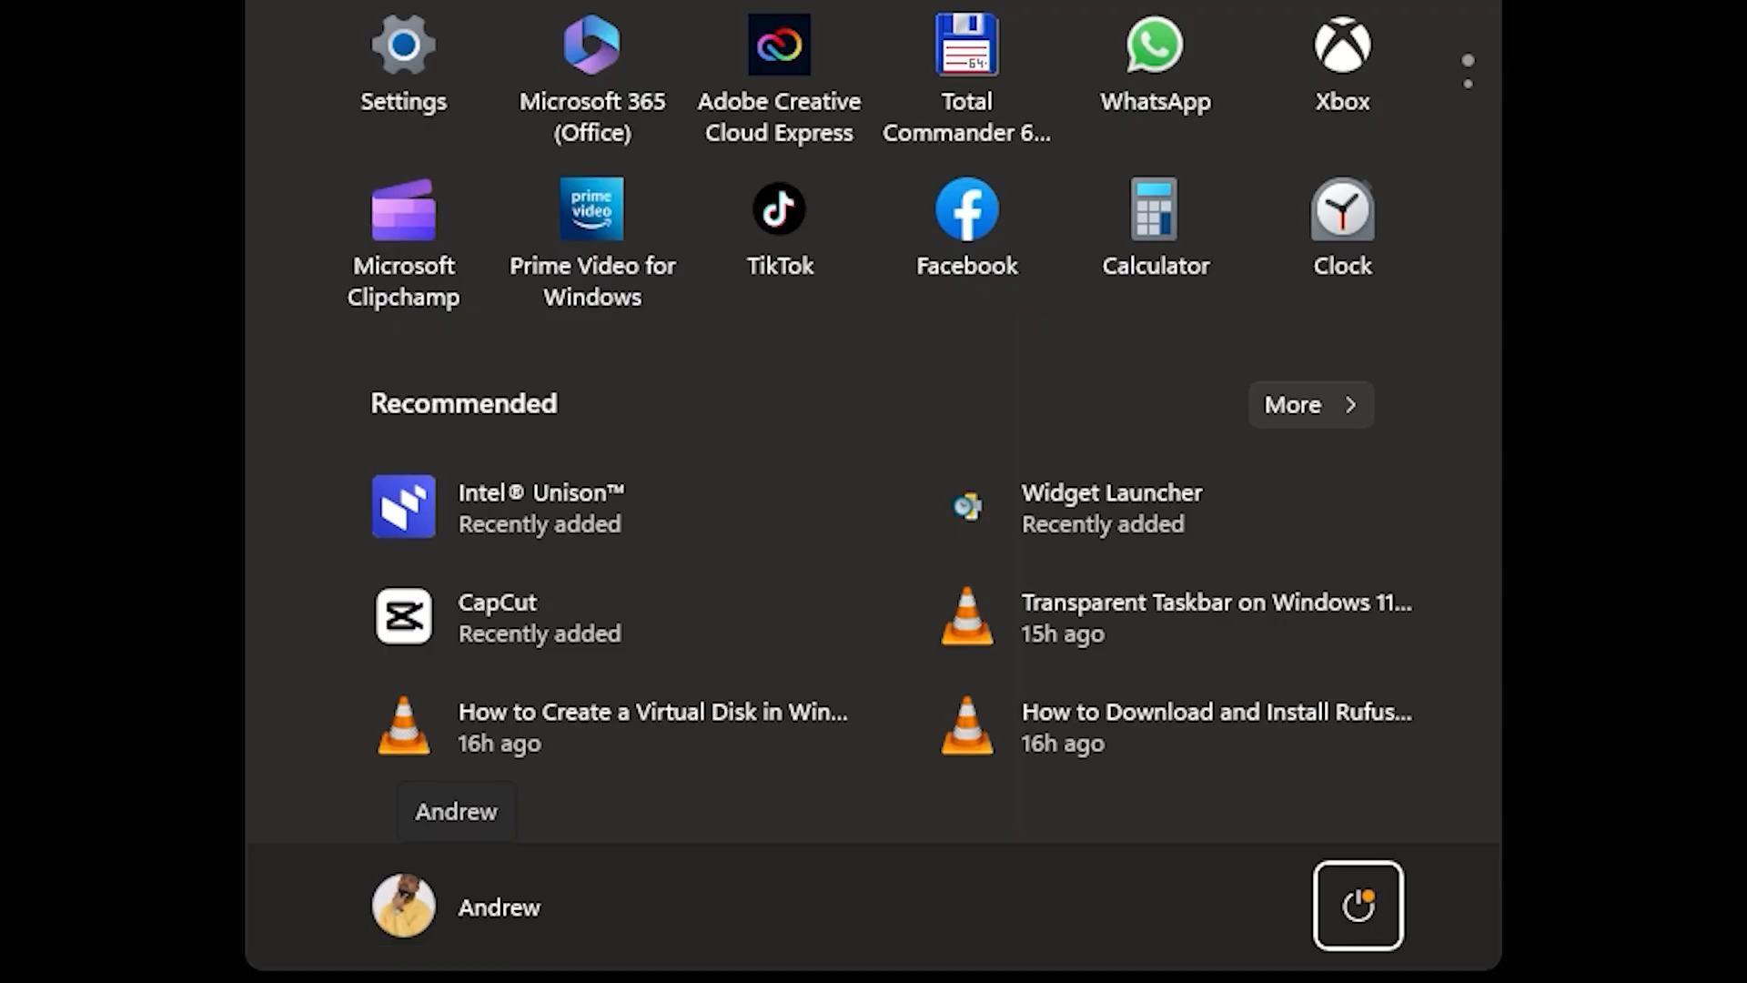
Reveal the power options with Restart and its description of closing apps and restarting
left_click(1357, 905)
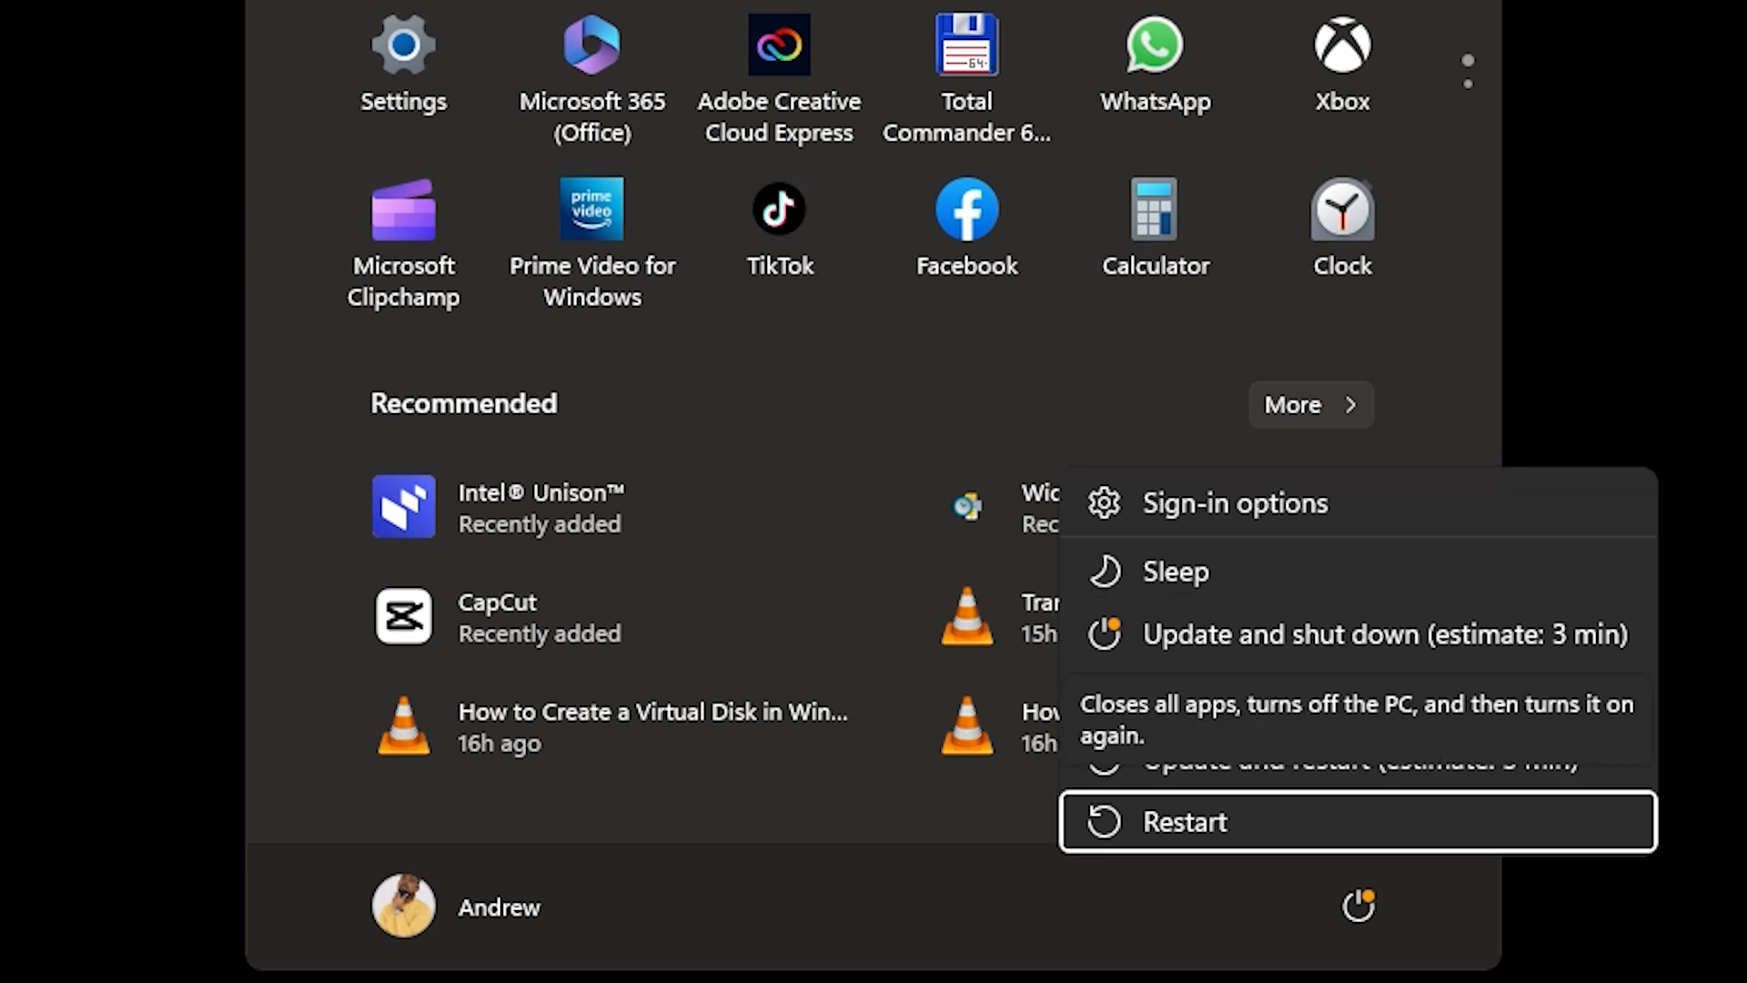
mouse_move(1204, 697)
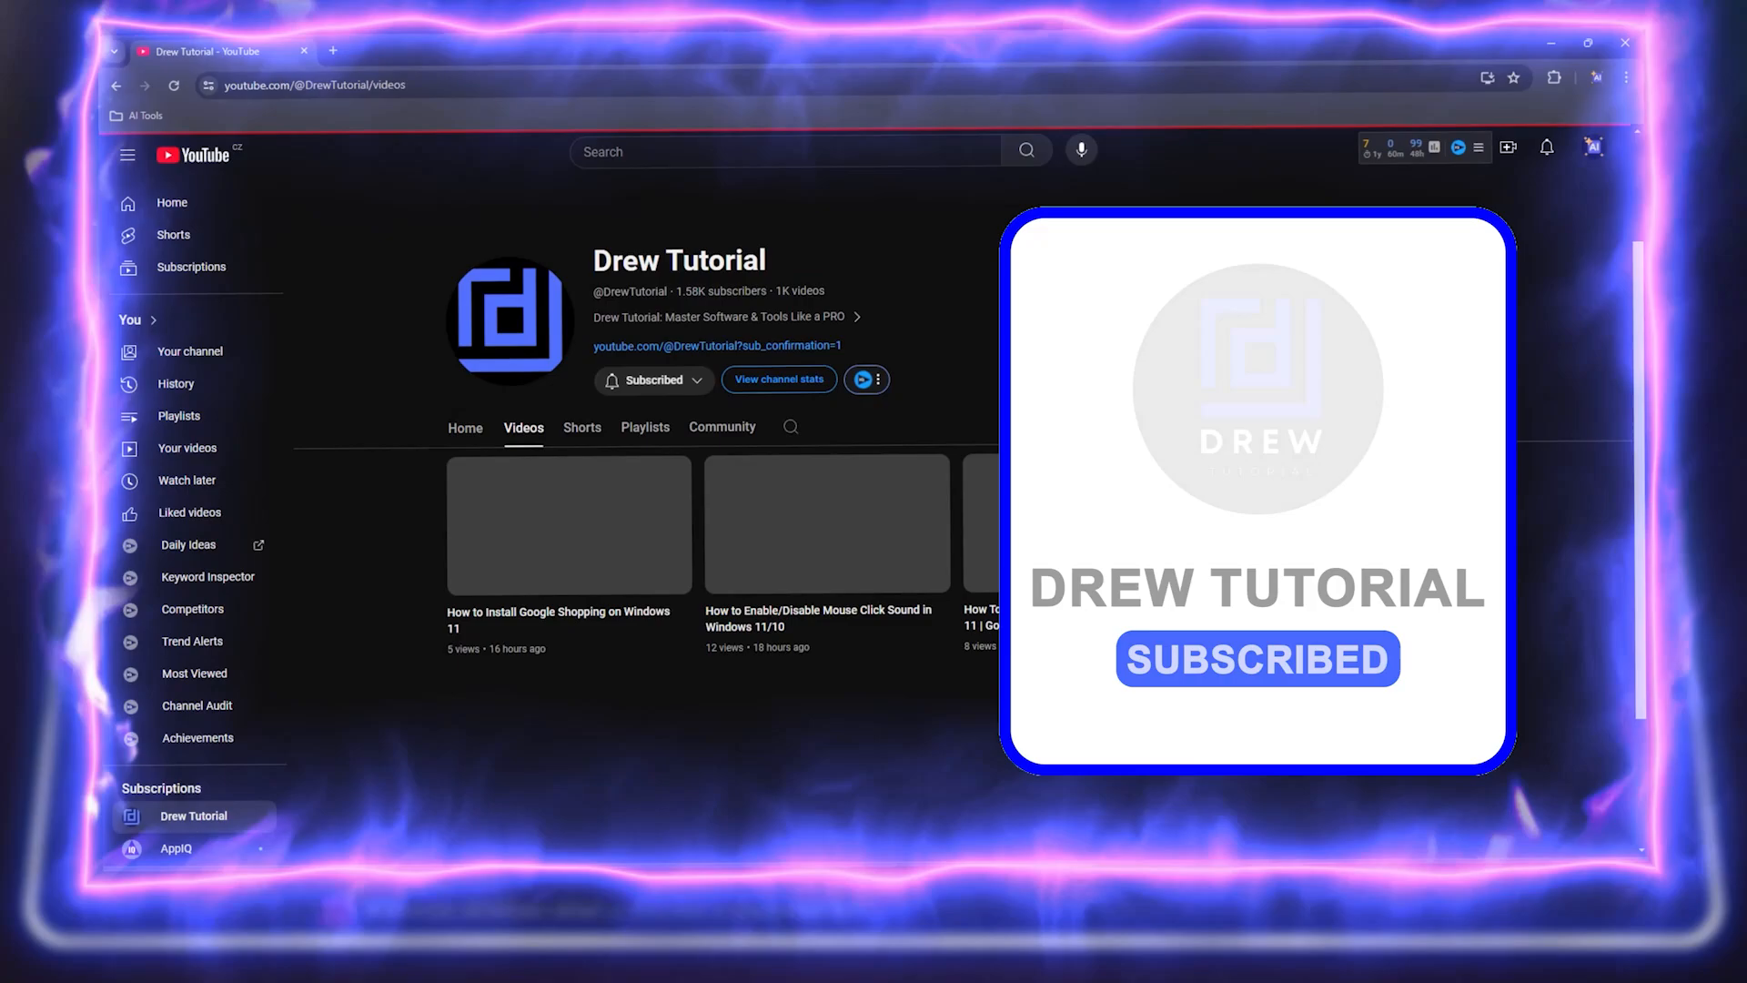
Browse the Drew Tutorial channel's Shorts, then its Videos grid, scrolling through the uploads
left_click(583, 425)
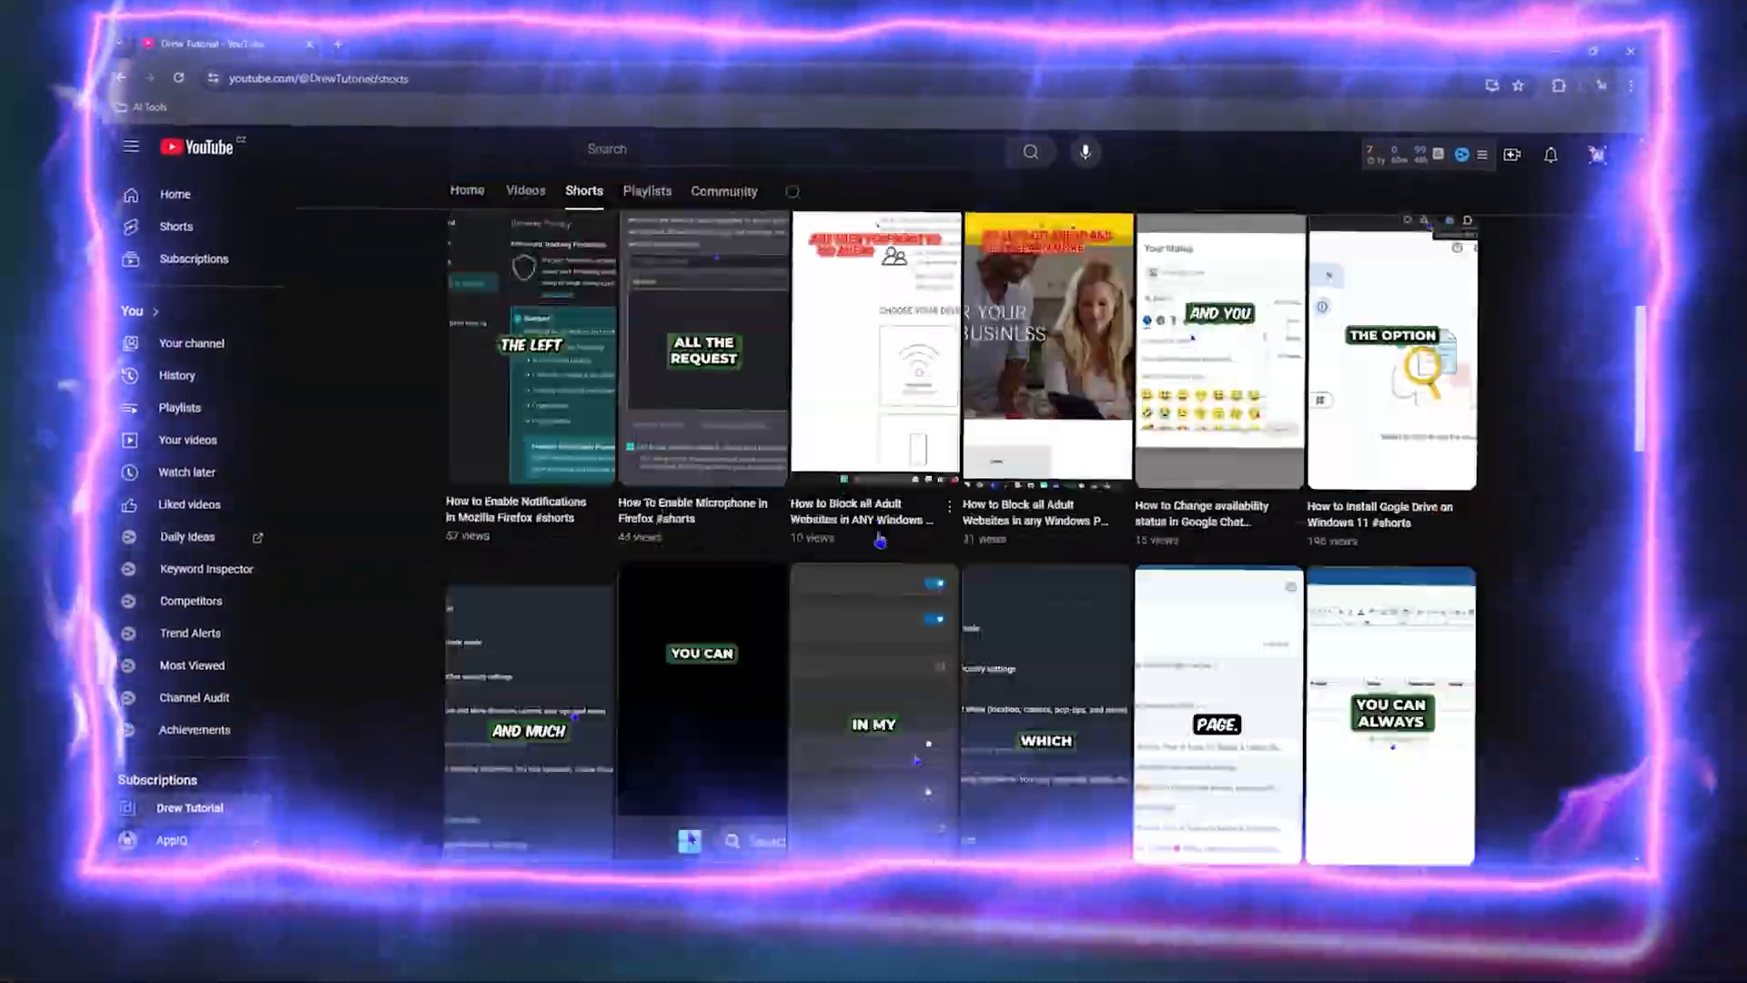
left_click(644, 189)
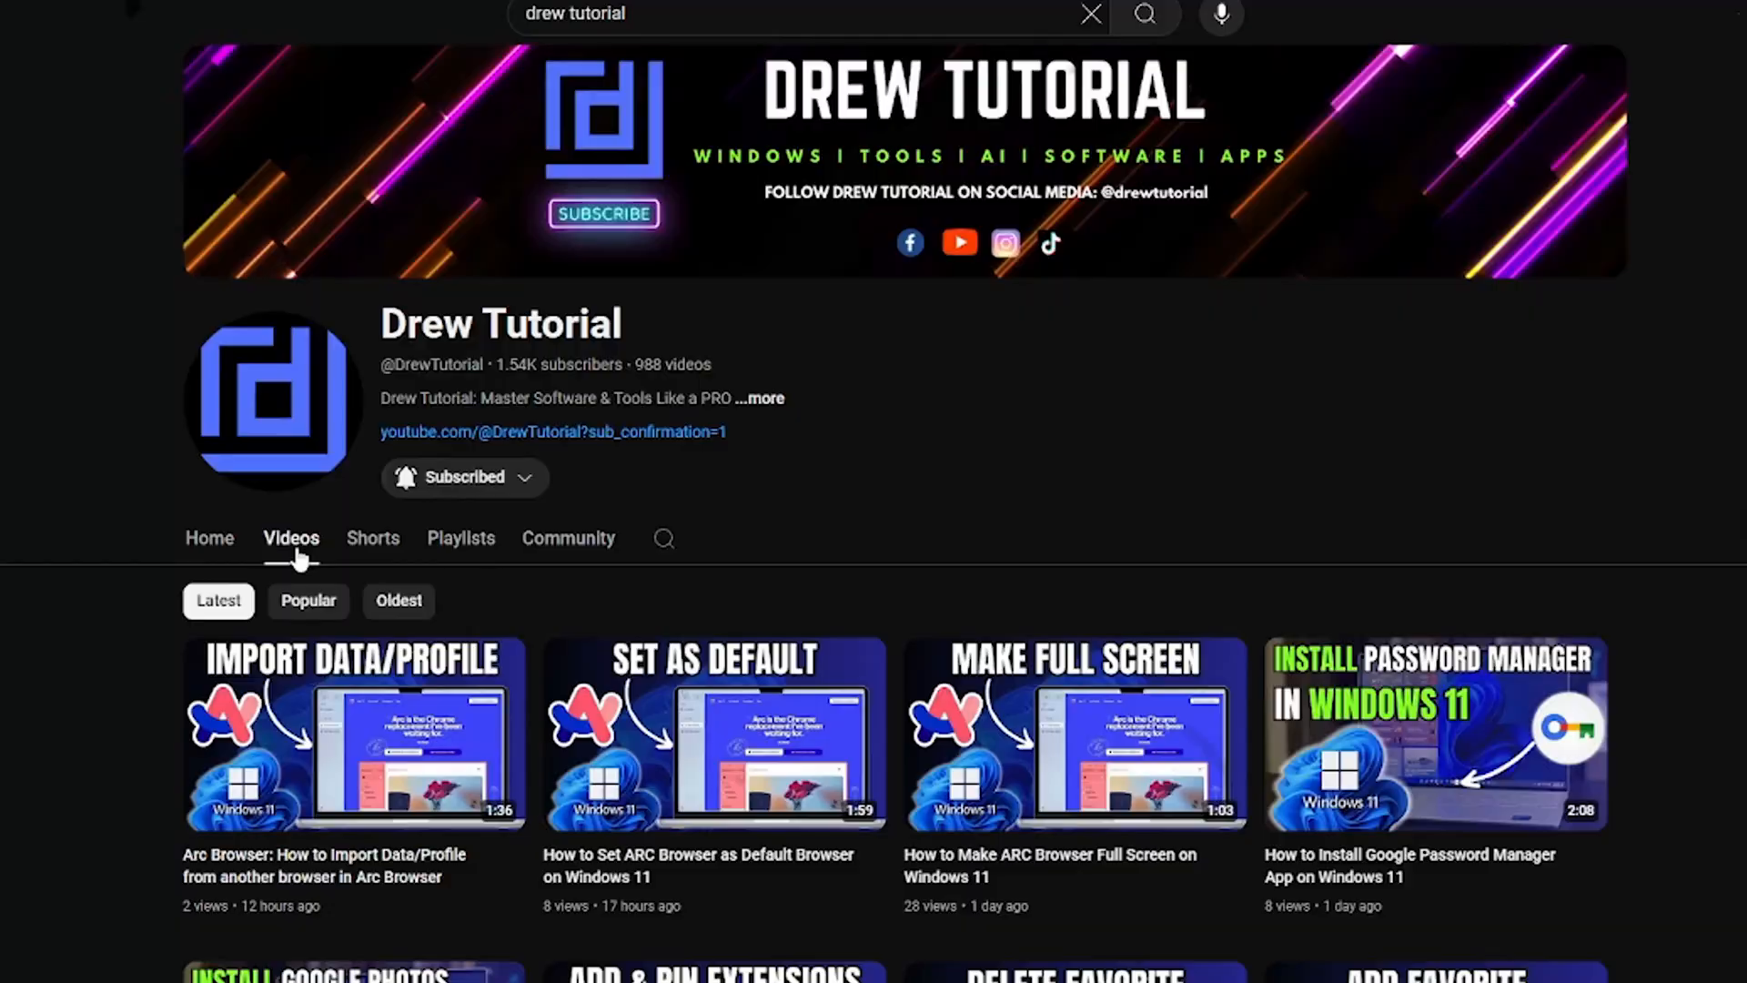
scroll("down", 3)
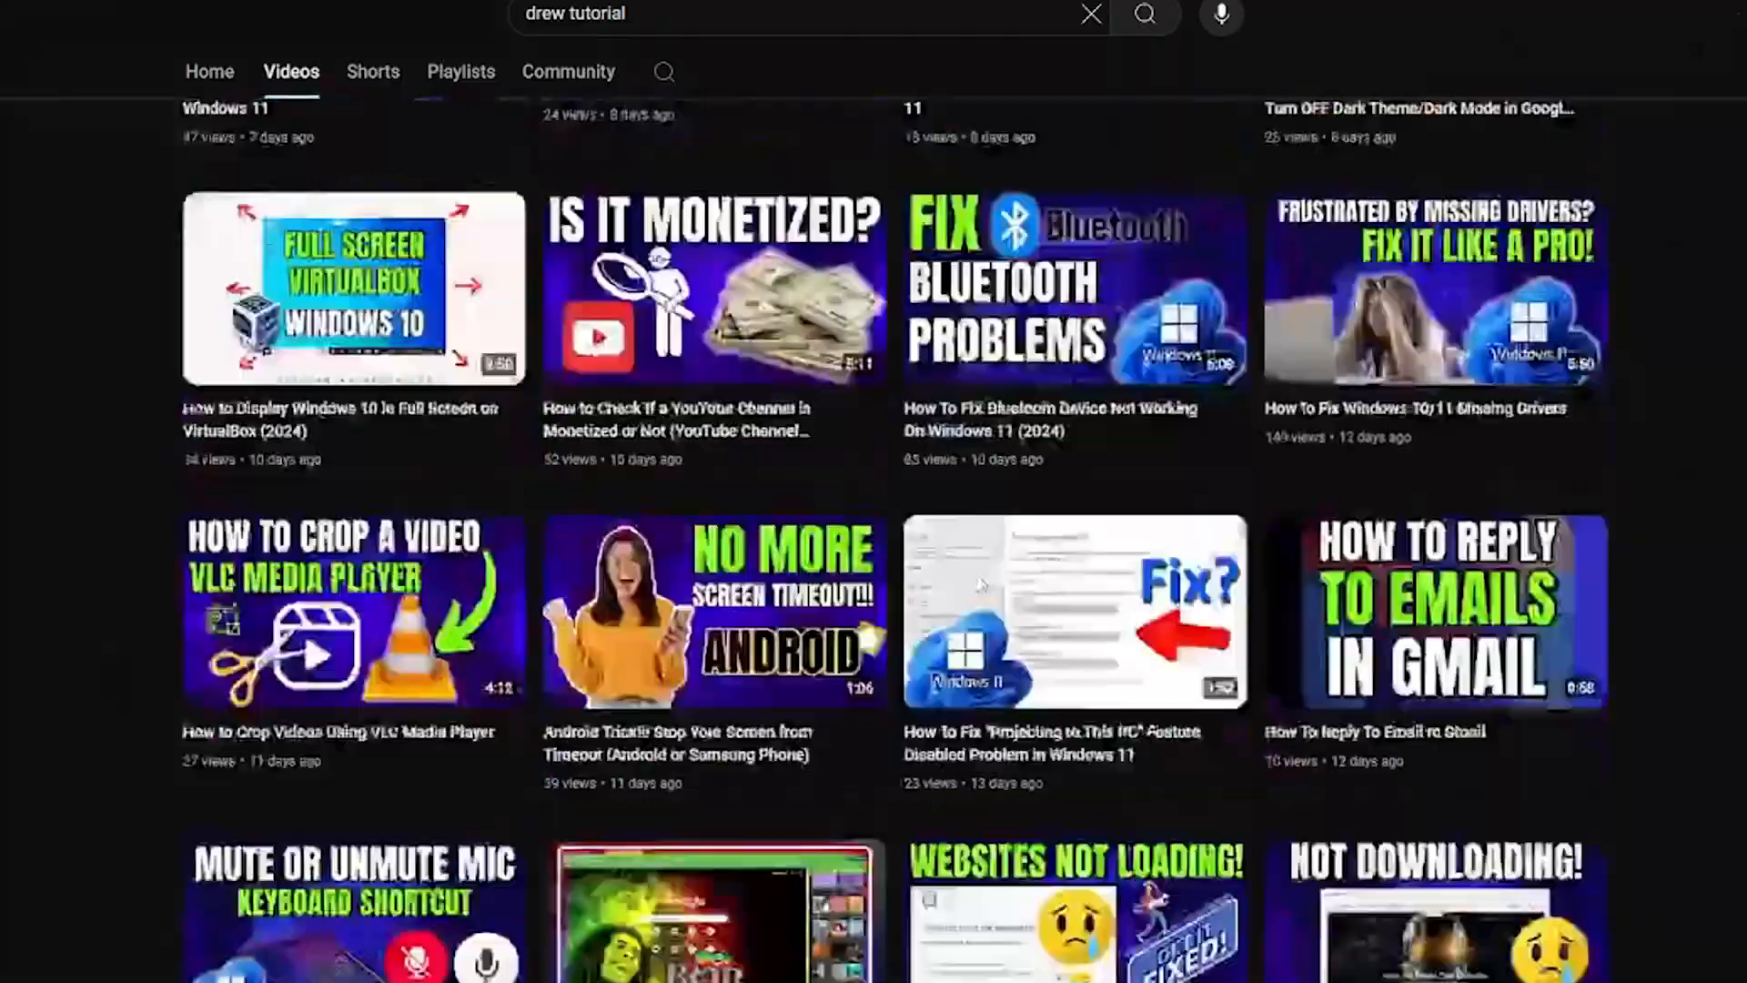
left_click(329, 961)
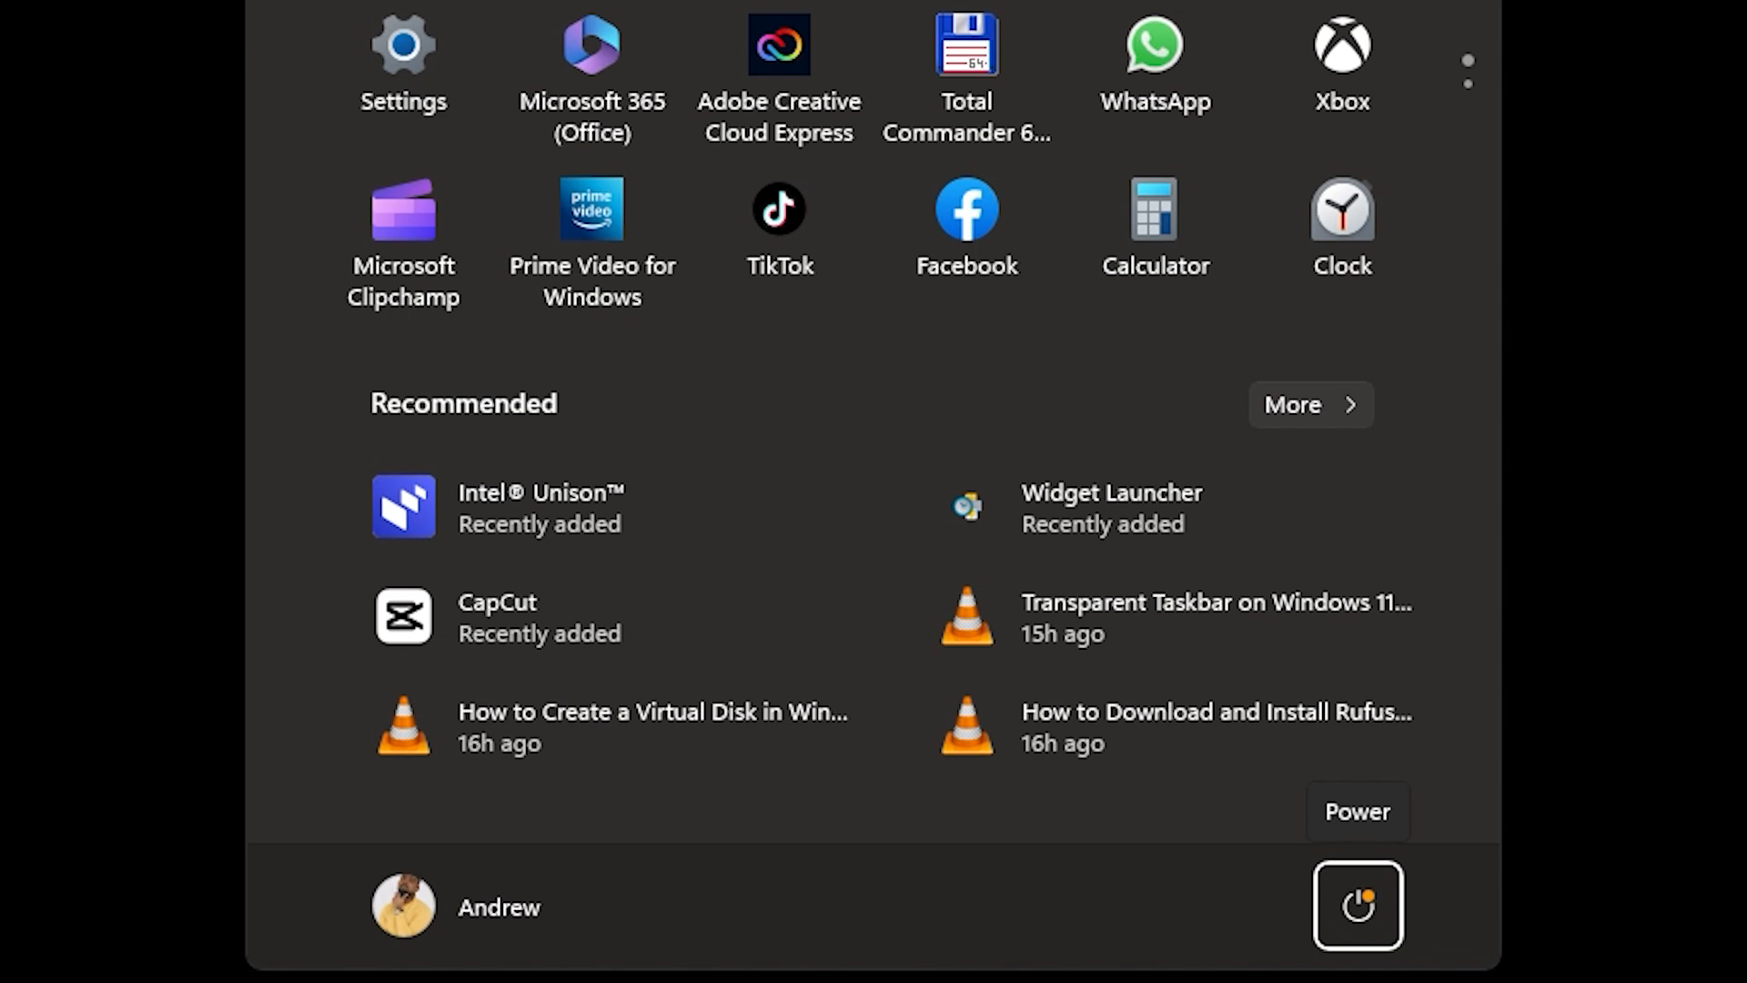
Bring up the power options listing sleep, shut down, restart and update choices
left_click(1355, 904)
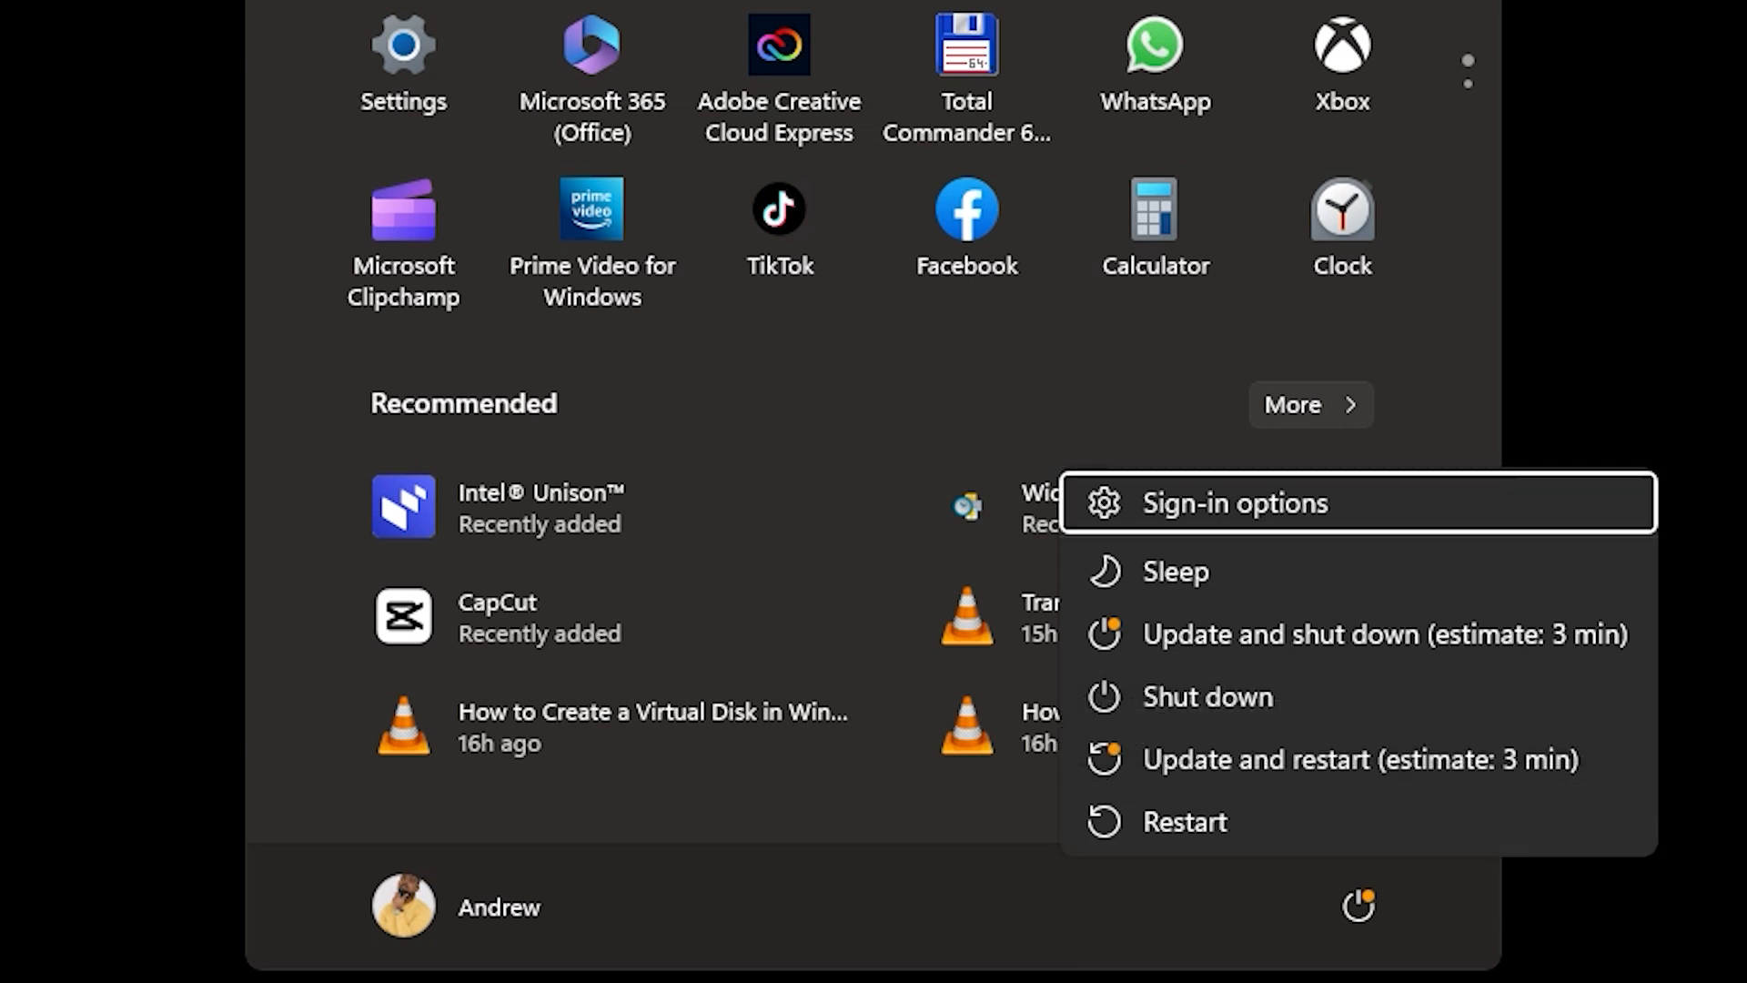
mouse_move(1359, 759)
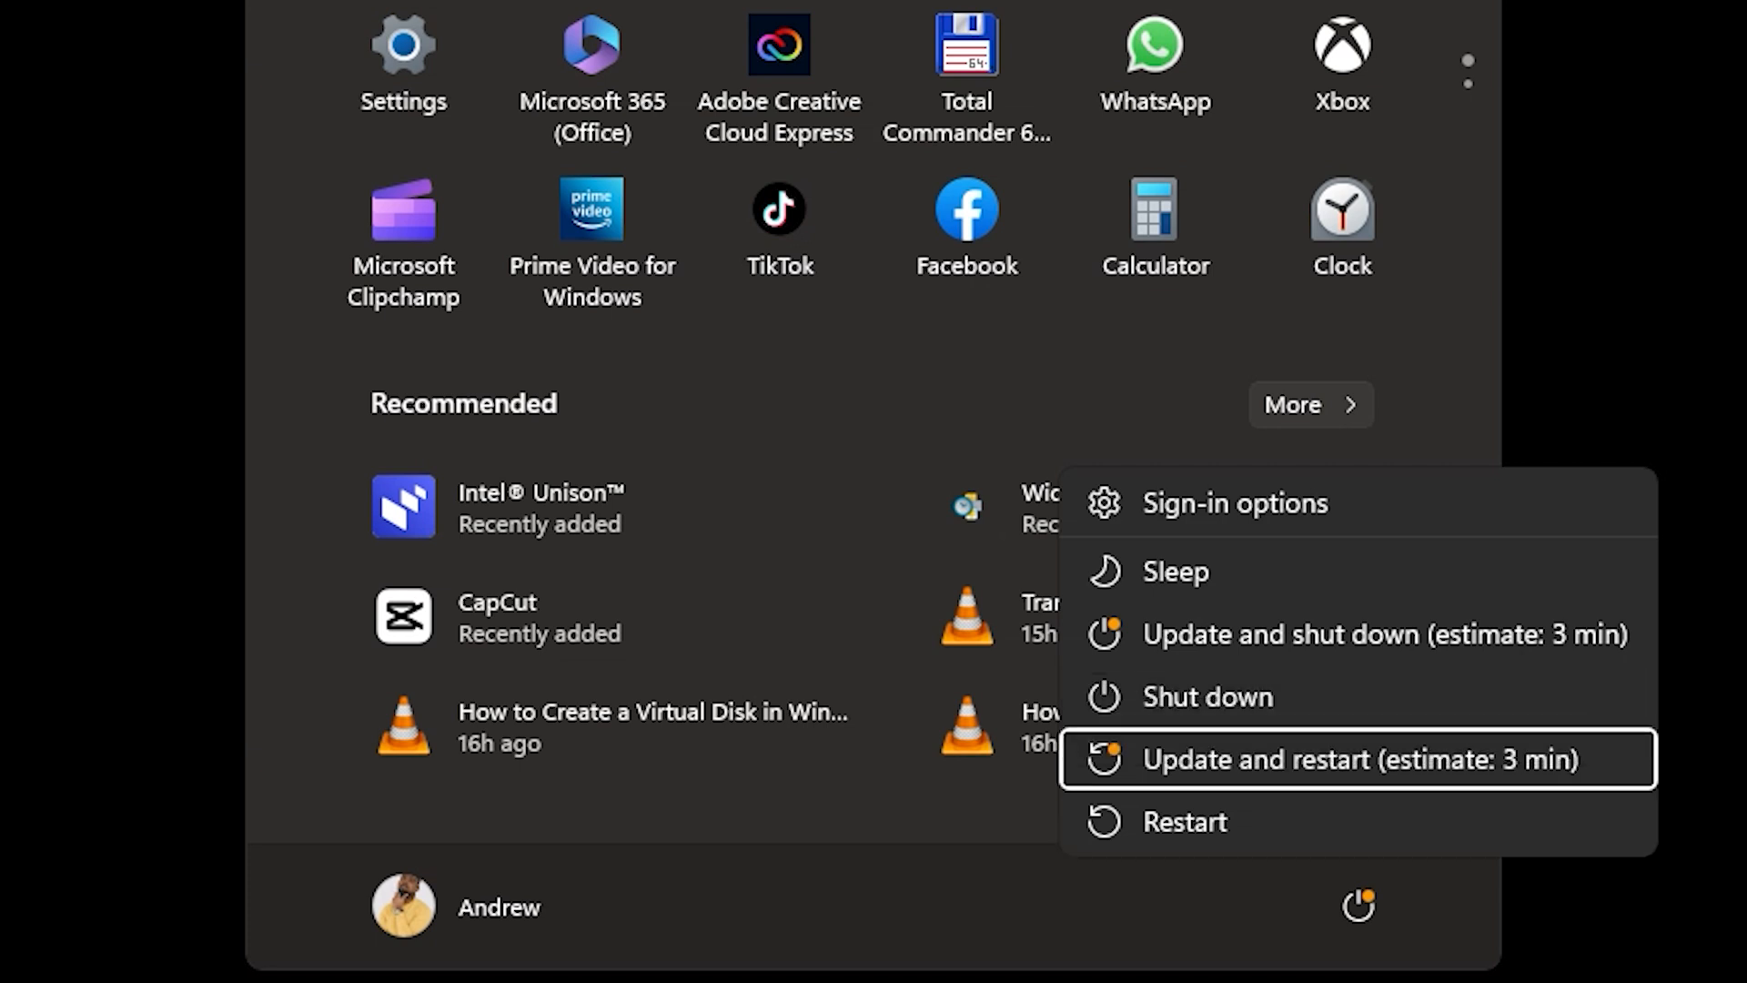
mouse_move(1206, 697)
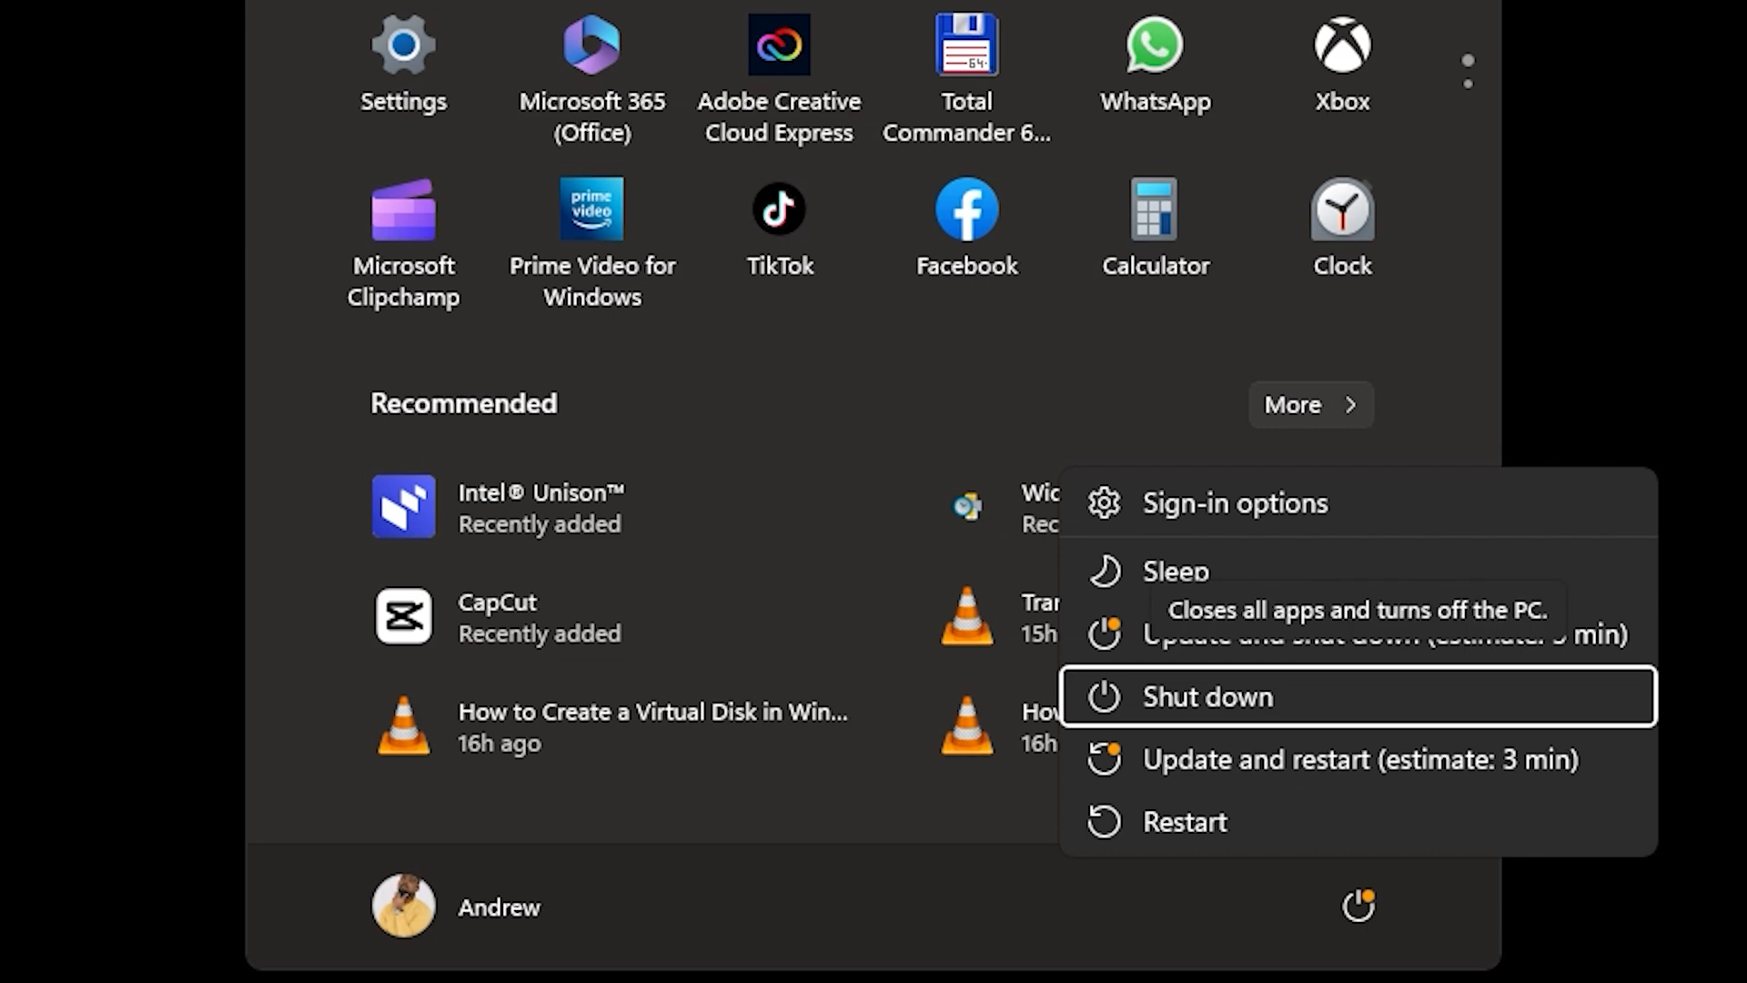